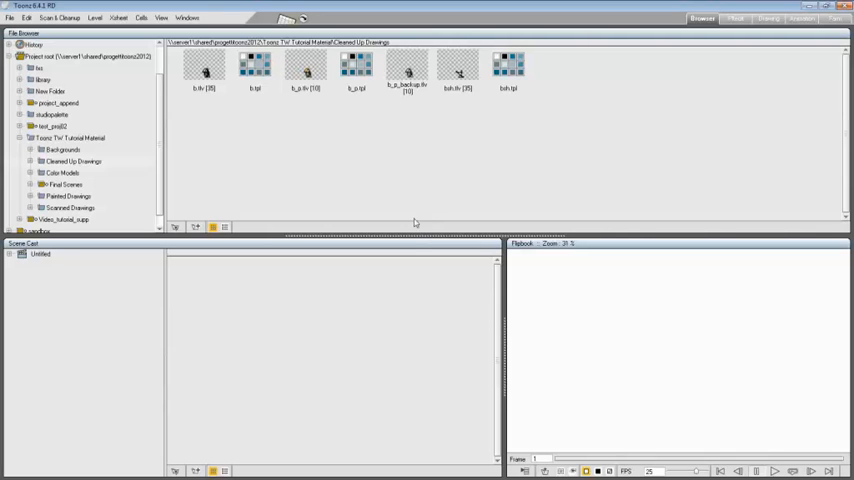
Step: Preview the cleaned-up and painted character levels, then show the color_model sheet in the flipbook
{"action": "left_click", "coordinate": [204, 68]}
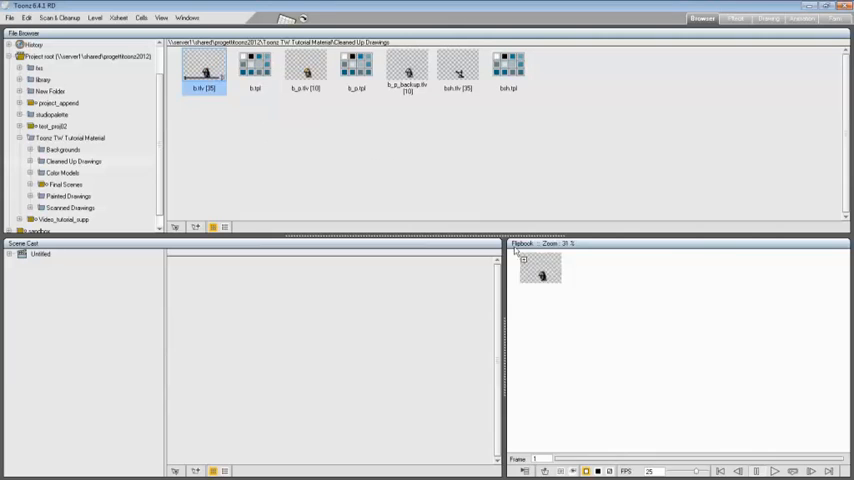
{"action": "double_click", "coordinate": [204, 70]}
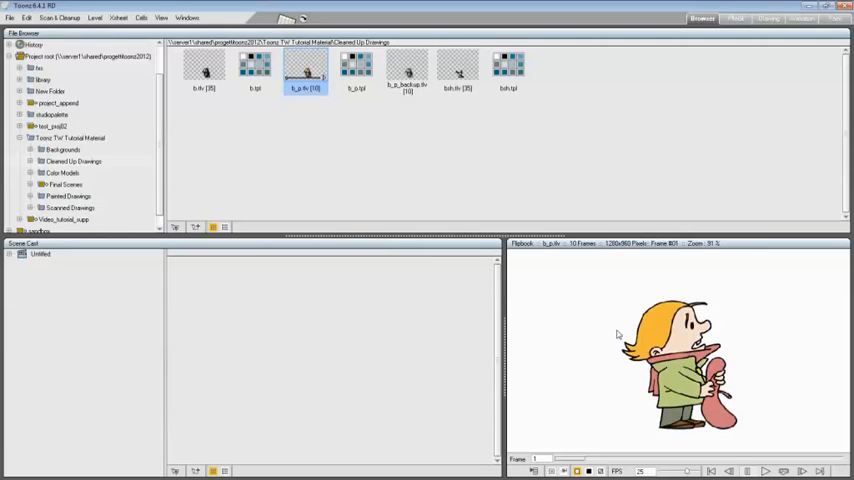
{"action": "left_click", "coordinate": [72, 160]}
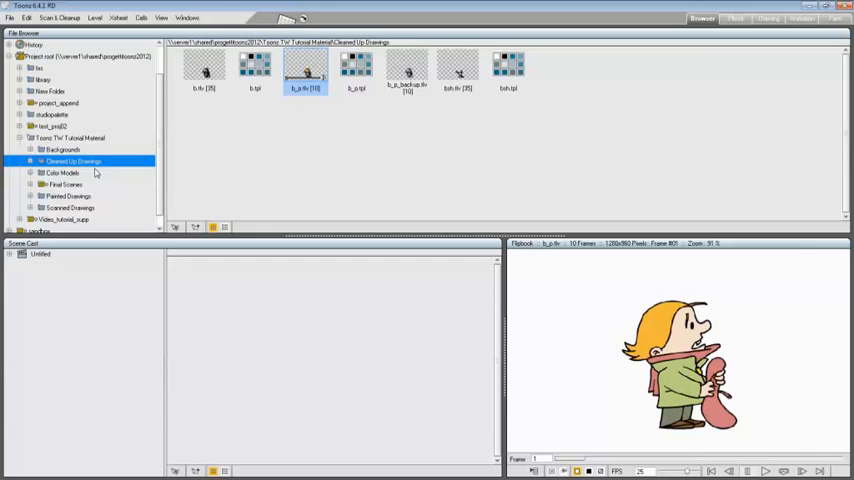
{"action": "left_click", "coordinate": [62, 172]}
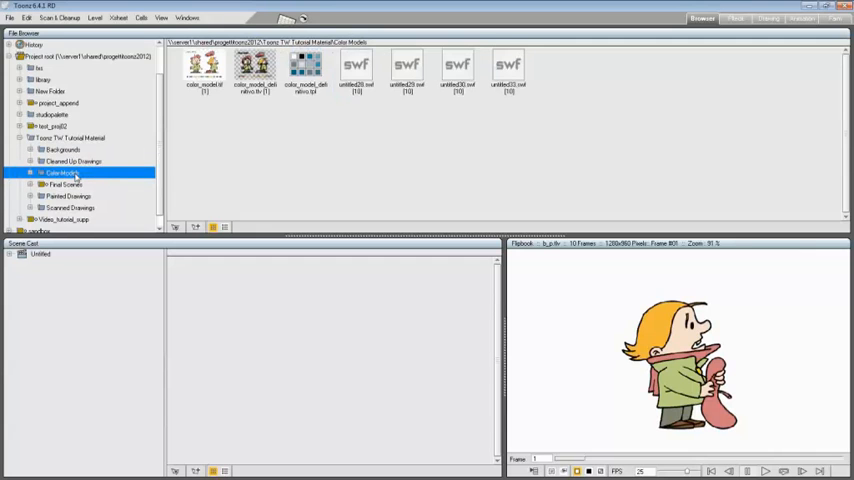
{"action": "left_click", "coordinate": [204, 70]}
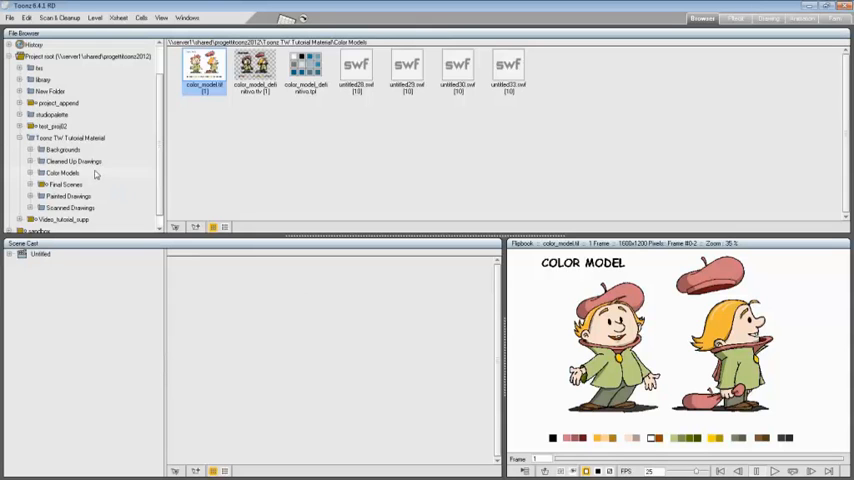
Step: Load the unpainted character level into the scene (Load, not import) and go to the Xsheet room
{"action": "left_click", "coordinate": [72, 160]}
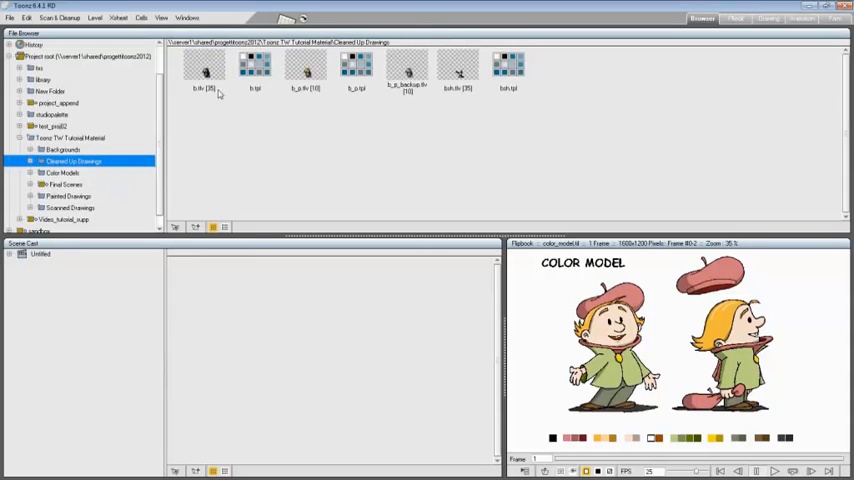
{"action": "left_click", "coordinate": [204, 68]}
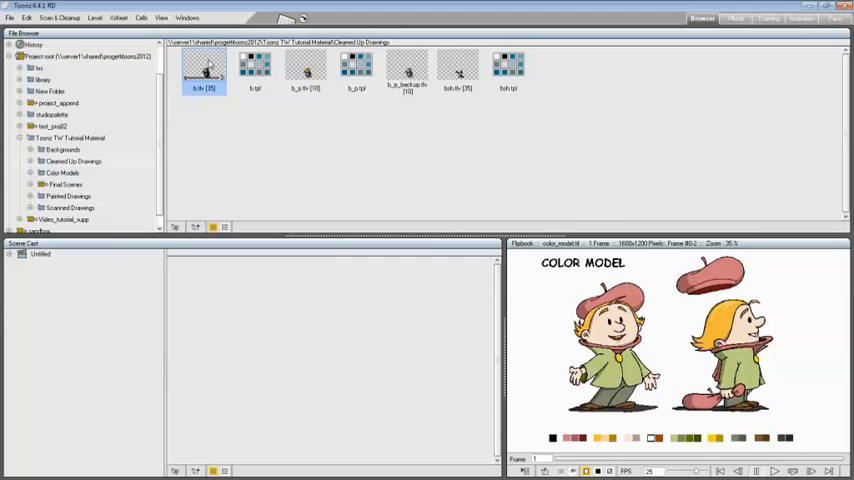
{"action": "left_click_drag", "start_coordinate": [204, 70], "coordinate": [316, 336]}
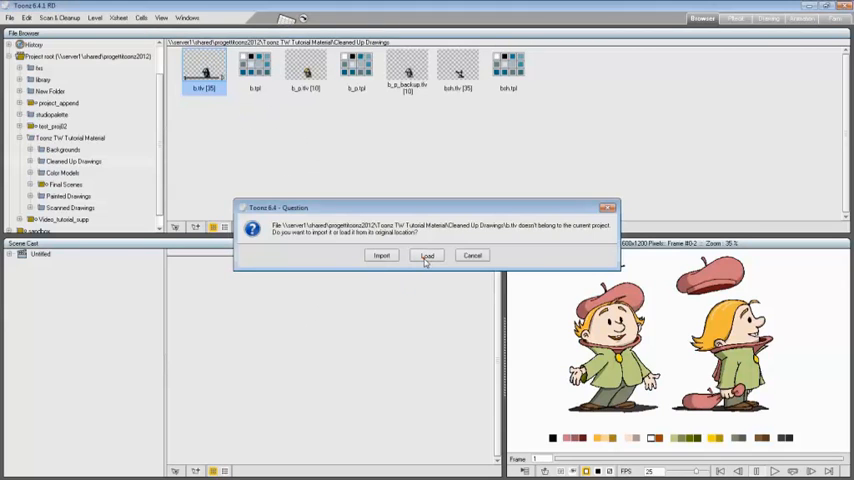
{"action": "left_click", "coordinate": [428, 256]}
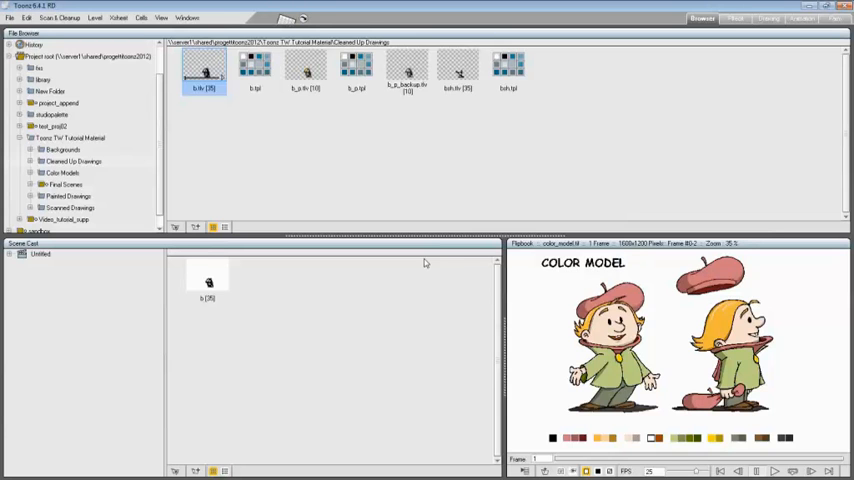
{"action": "left_click", "coordinate": [736, 18]}
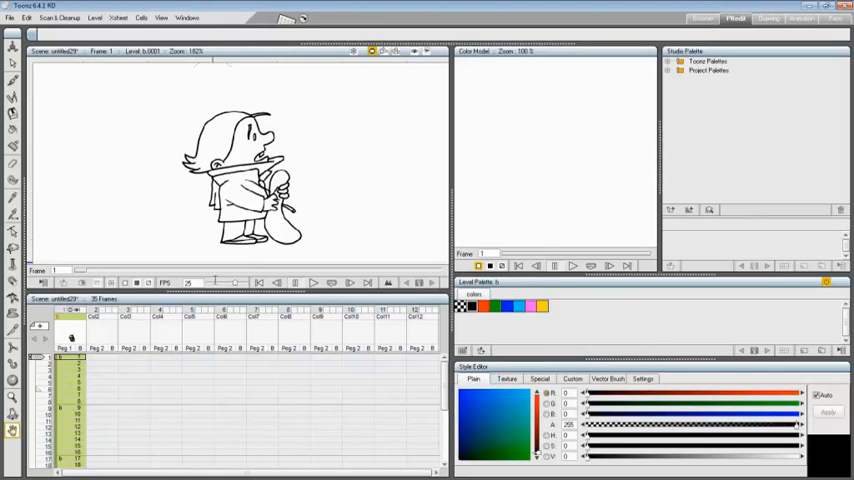
Step: Choose Load Color Model from the colour model viewer's menu
{"action": "left_click", "coordinate": [68, 356]}
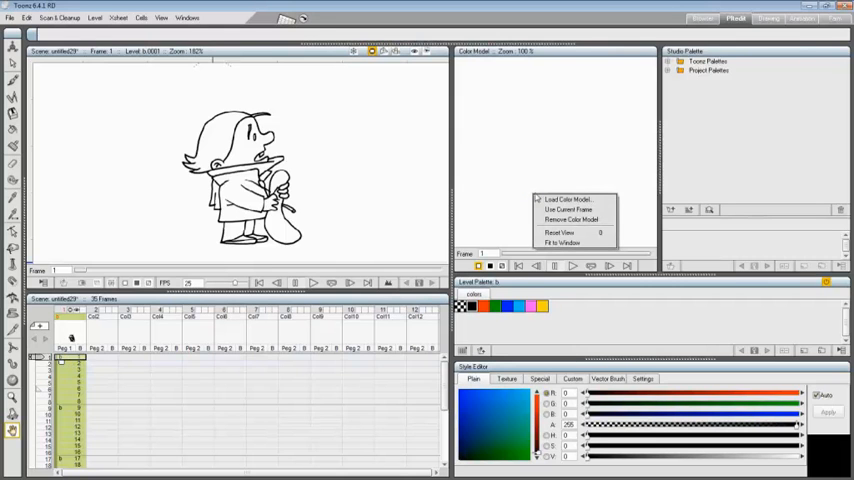
{"action": "left_click", "coordinate": [568, 198]}
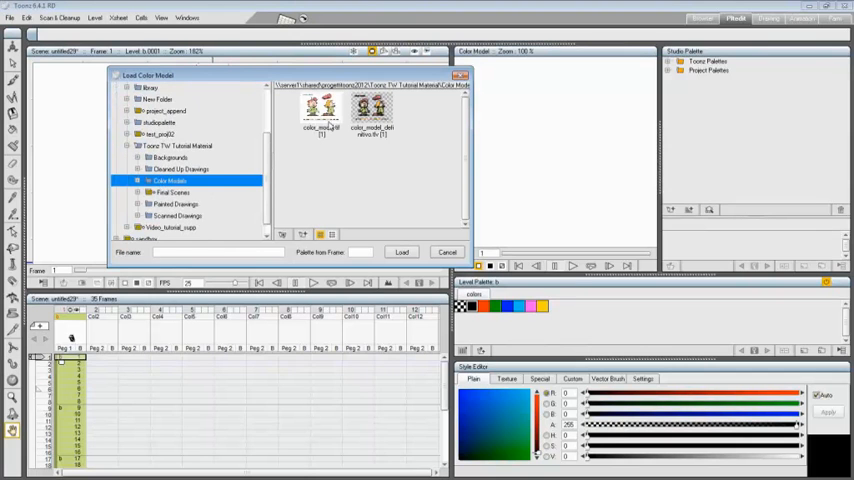
Step: Load color_model as the colour model, overwriting the destination palette with its colours
{"action": "left_click", "coordinate": [320, 110]}
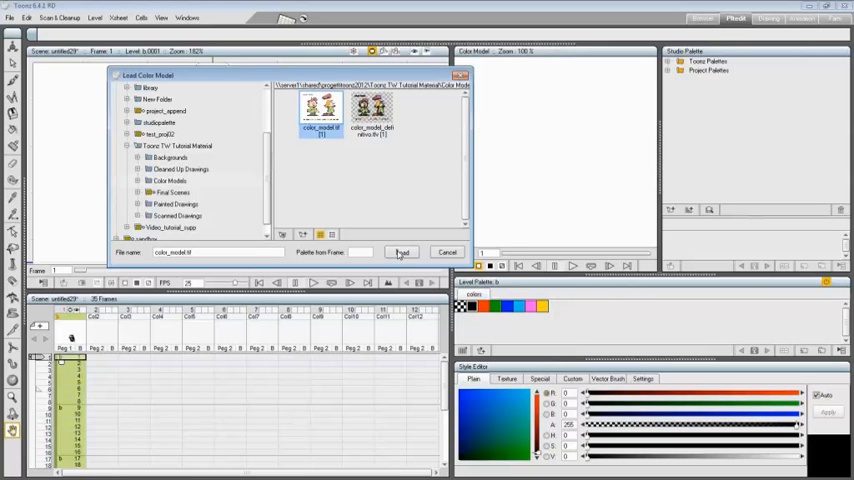
{"action": "left_click", "coordinate": [400, 252]}
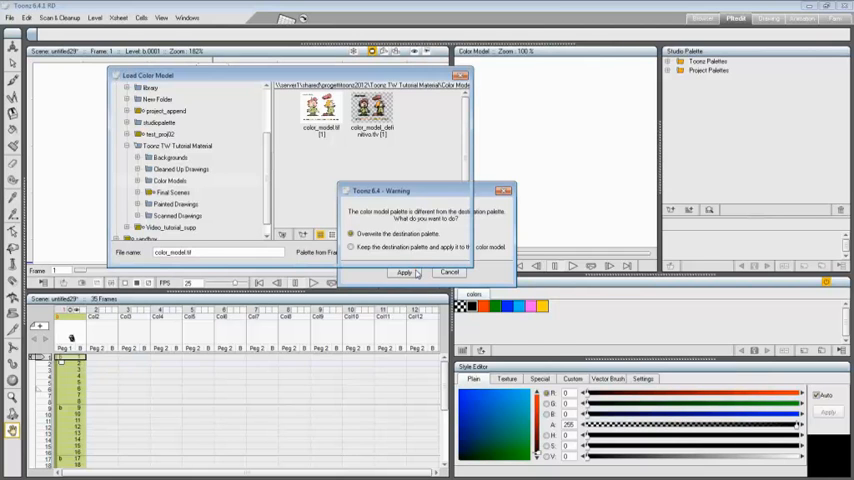
{"action": "left_click", "coordinate": [404, 272]}
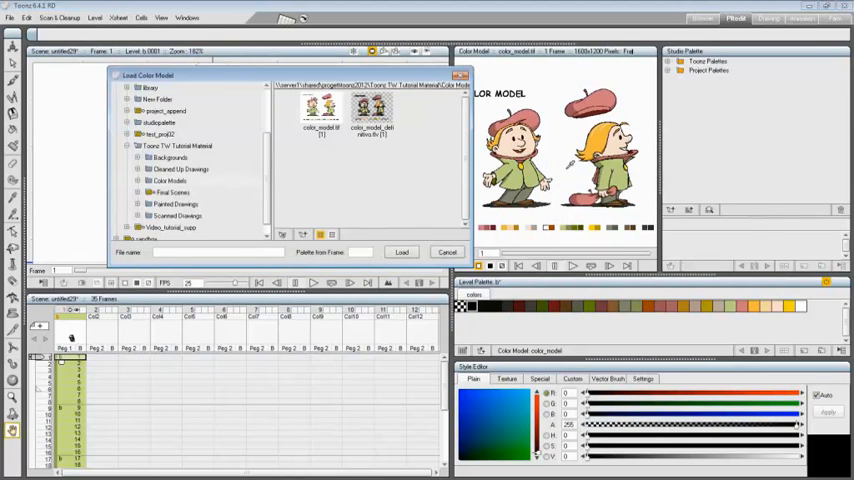
Step: Load the painted level from Cleanup Drawings as the colour model, overwriting the level palette
{"action": "left_click", "coordinate": [180, 168]}
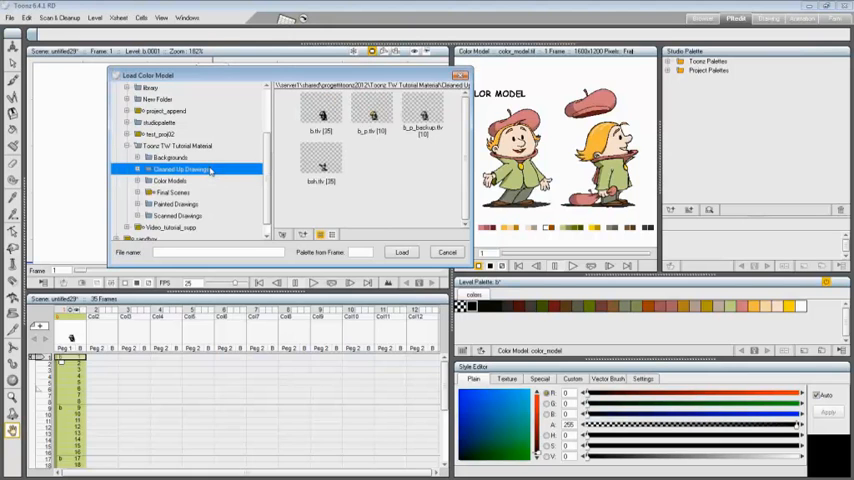
{"action": "left_click", "coordinate": [370, 116]}
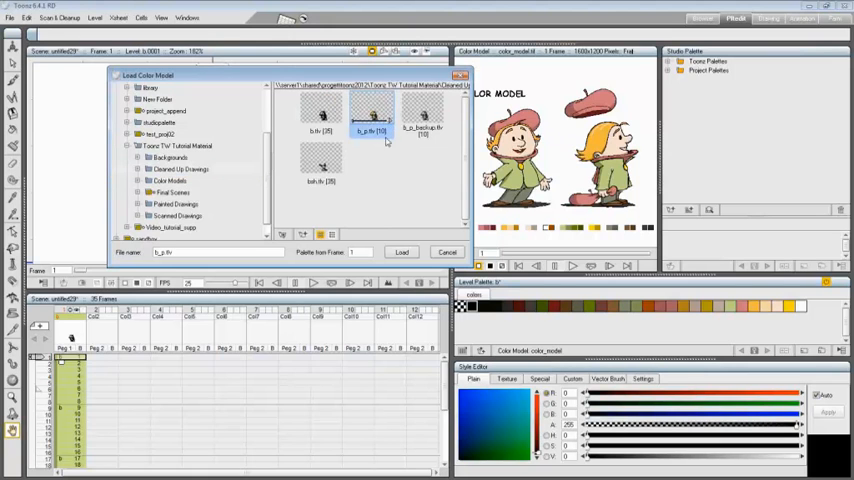
{"action": "left_click", "coordinate": [400, 252]}
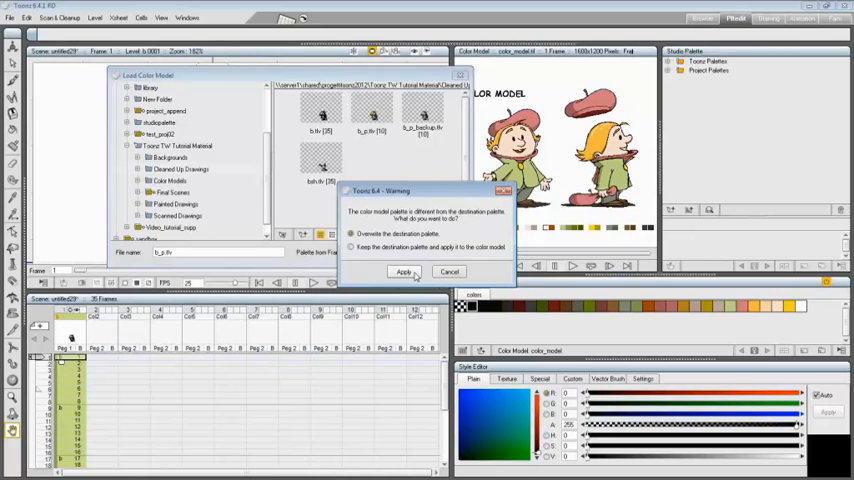
{"action": "left_click", "coordinate": [404, 272]}
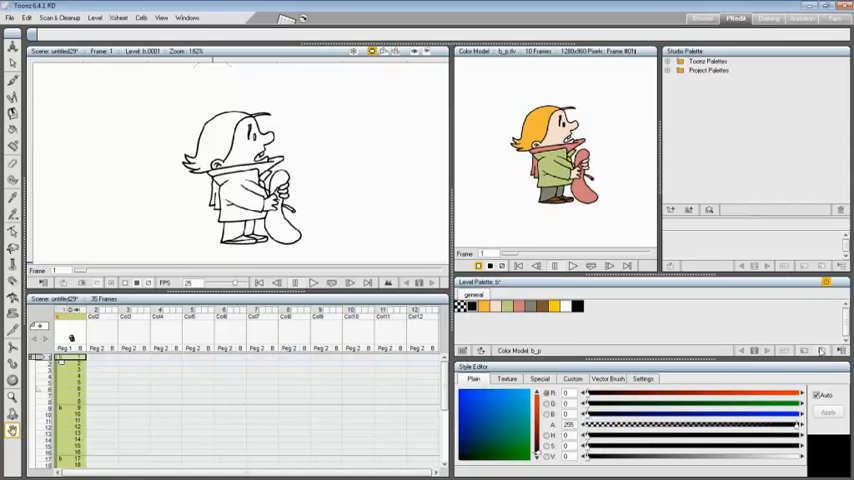
{"action": "left_click", "coordinate": [840, 350]}
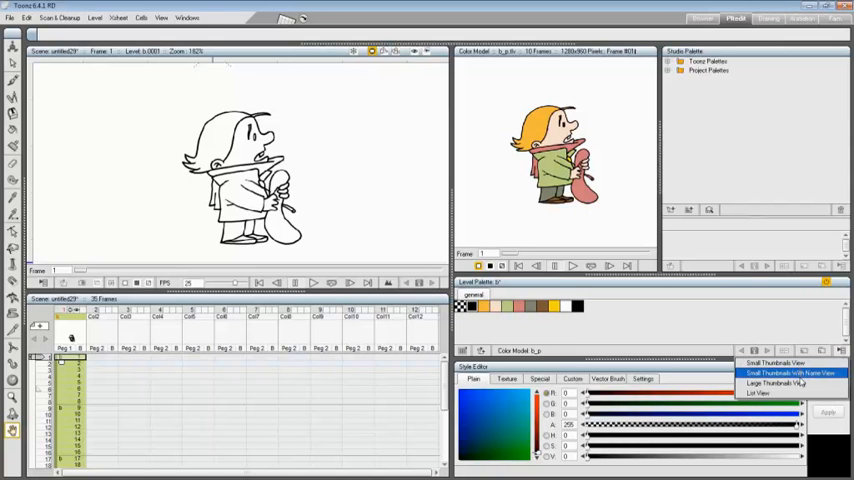
Step: Show the level palette as Small Thumbnails with Palette Name
{"action": "left_click", "coordinate": [790, 372]}
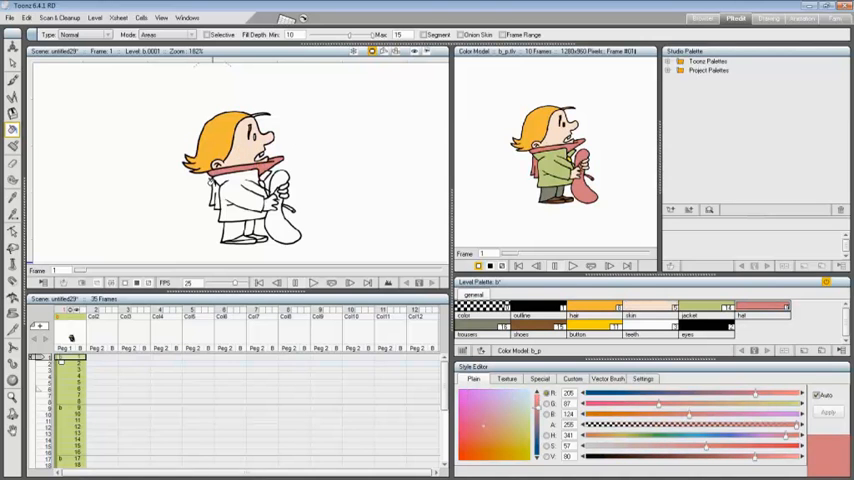
Step: Fill the drawing's areas with the matching palette styles using the Fill tool
{"action": "left_click", "coordinate": [284, 204]}
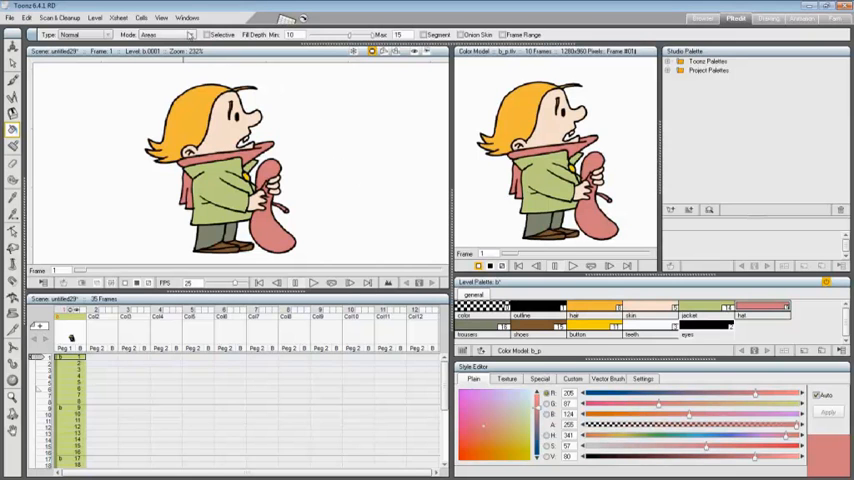
Step: Move to frame 3 of the level column to show the next uncoloured drawing
{"action": "left_click", "coordinate": [160, 16]}
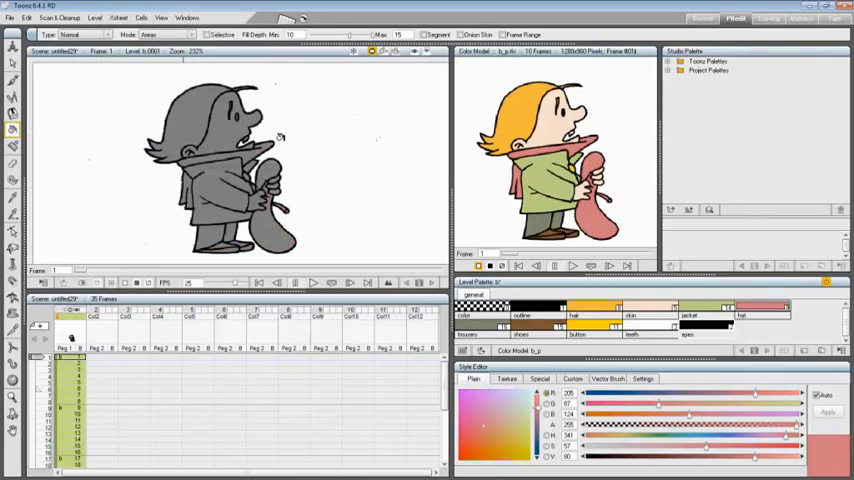
{"action": "mouse_move", "coordinate": [304, 148]}
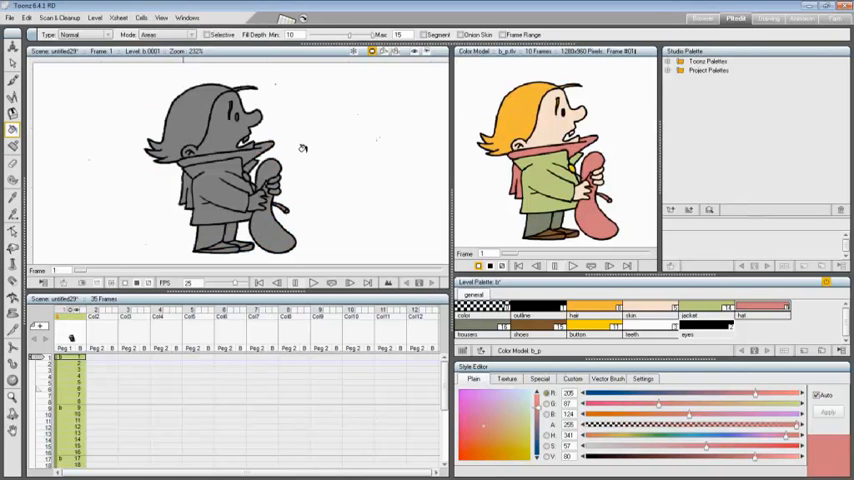